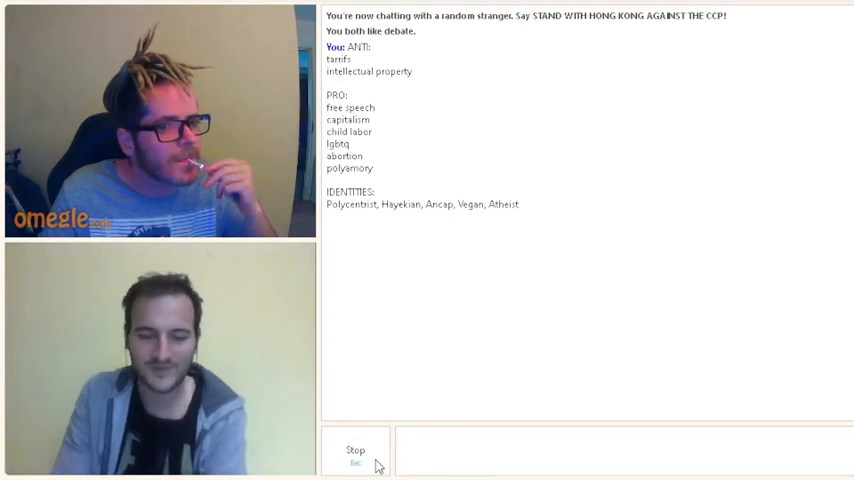
Focus the Omegle message box beside the Stop button to start a new message
{"action": "left_click", "coordinate": [620, 448]}
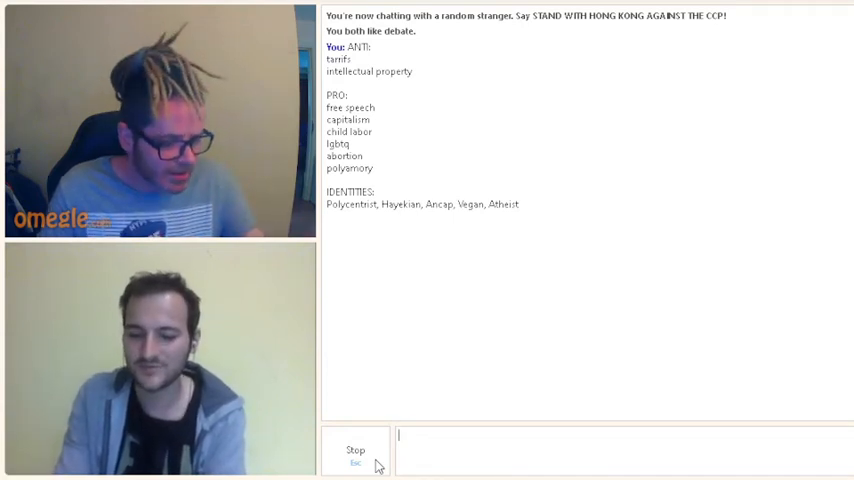